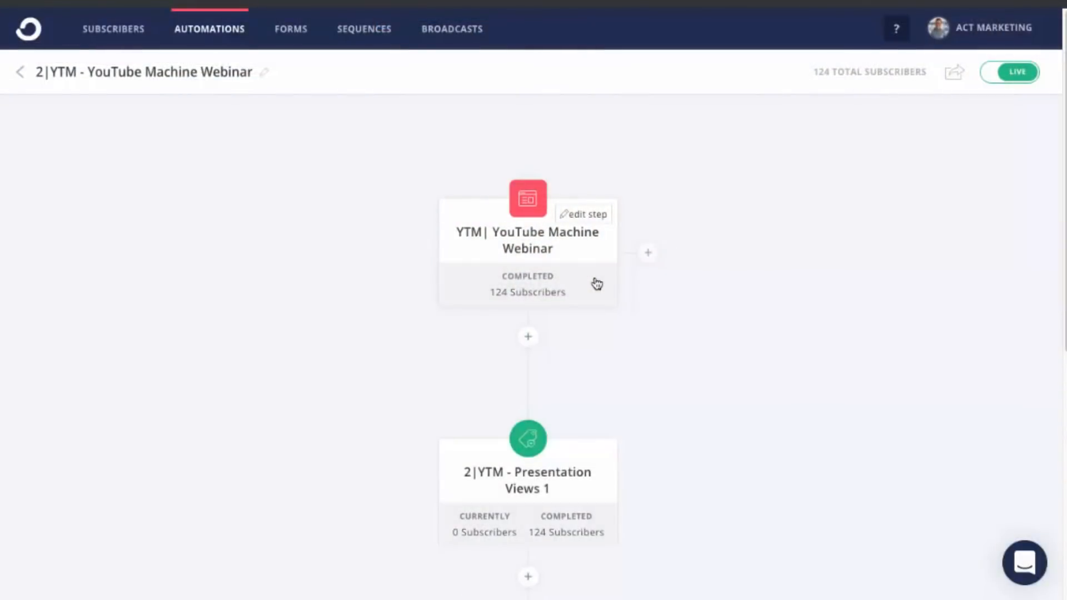
# - Add a 'Joins a form' entry event for the YTM| YouTube Machine Webinar form
pyautogui.click(647, 254)
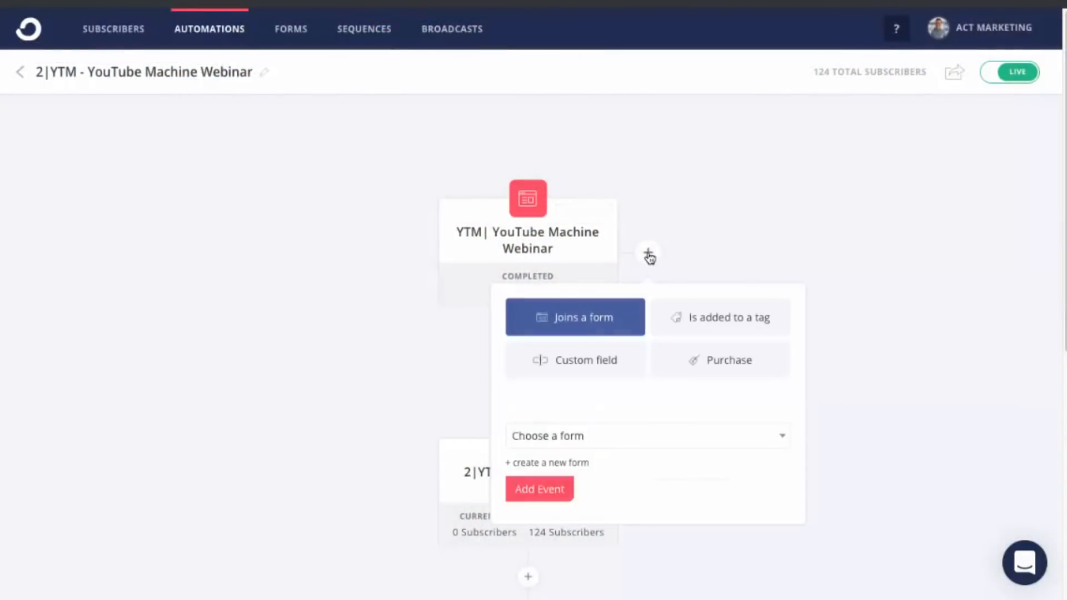
pyautogui.moveTo(623, 327)
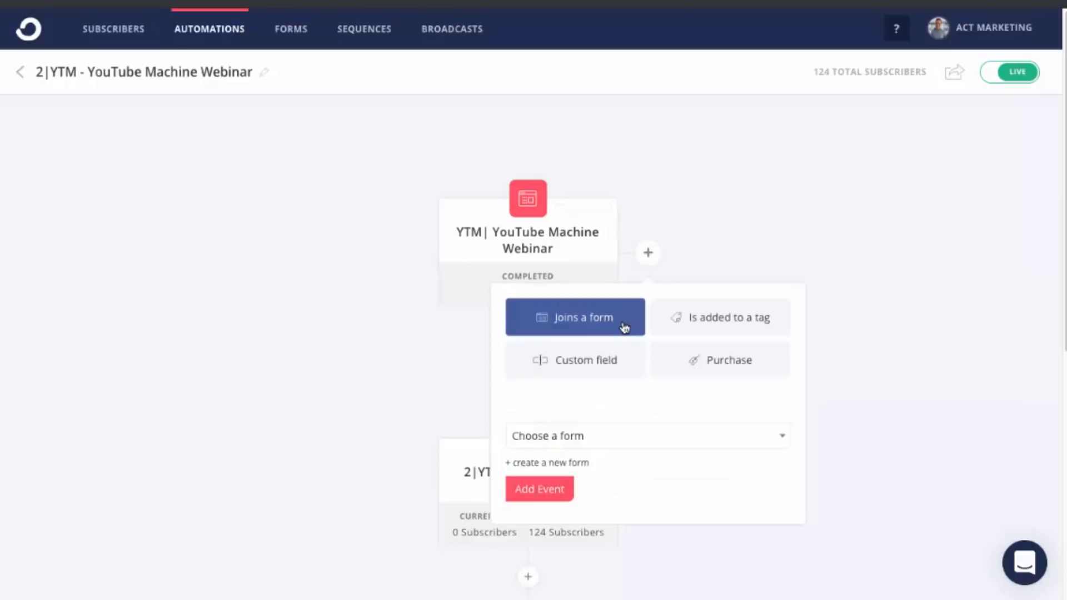
pyautogui.click(646, 435)
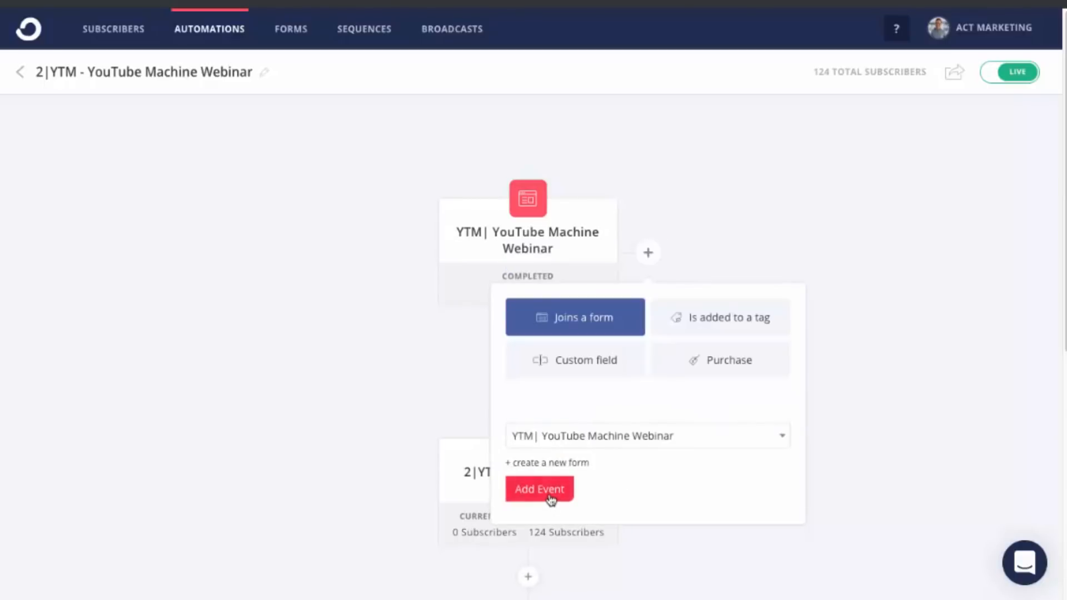
pyautogui.click(539, 488)
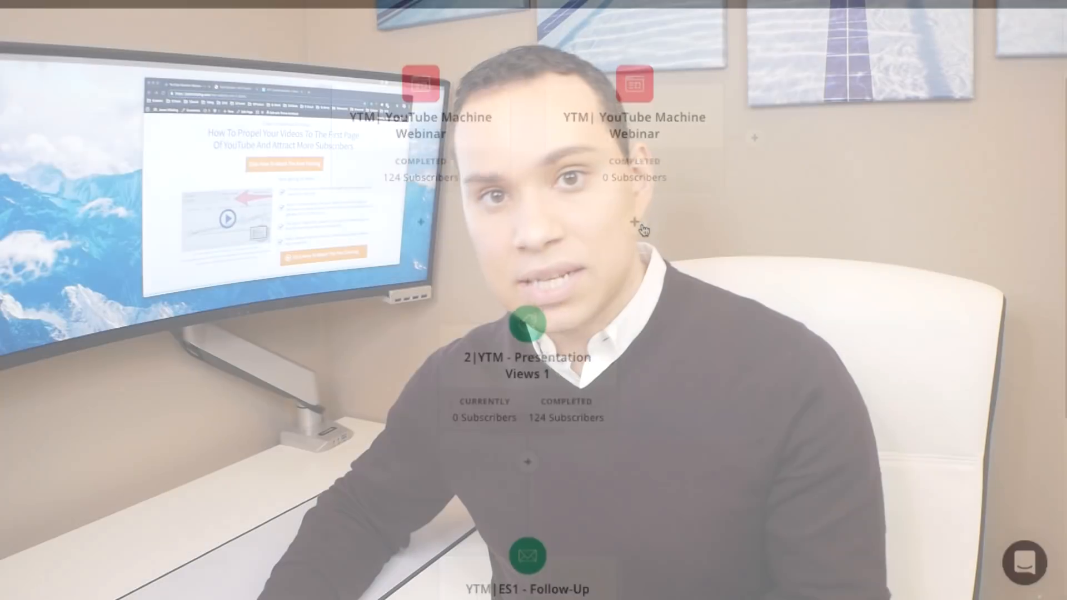
# - Add an Email sequence action under the new event using YTM|ES1 - Follow-Up
pyautogui.click(634, 221)
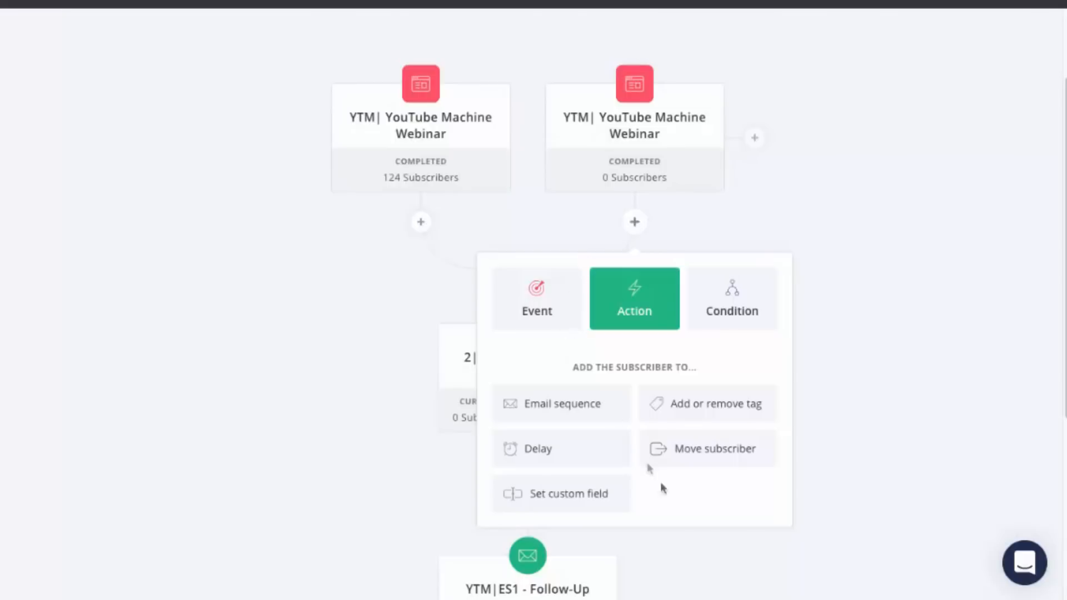
pyautogui.click(562, 403)
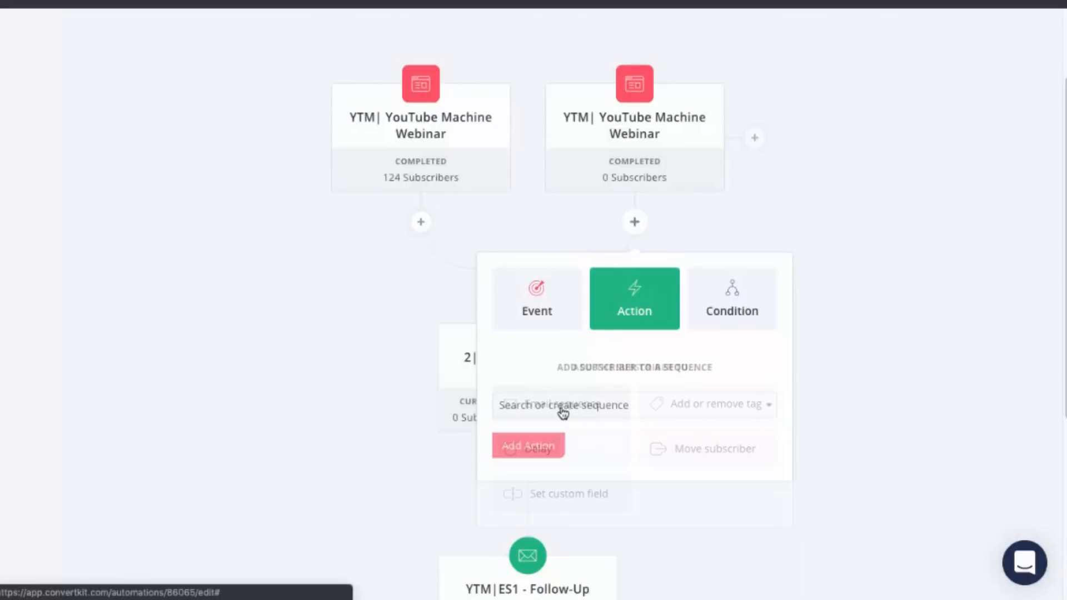
pyautogui.click(561, 405)
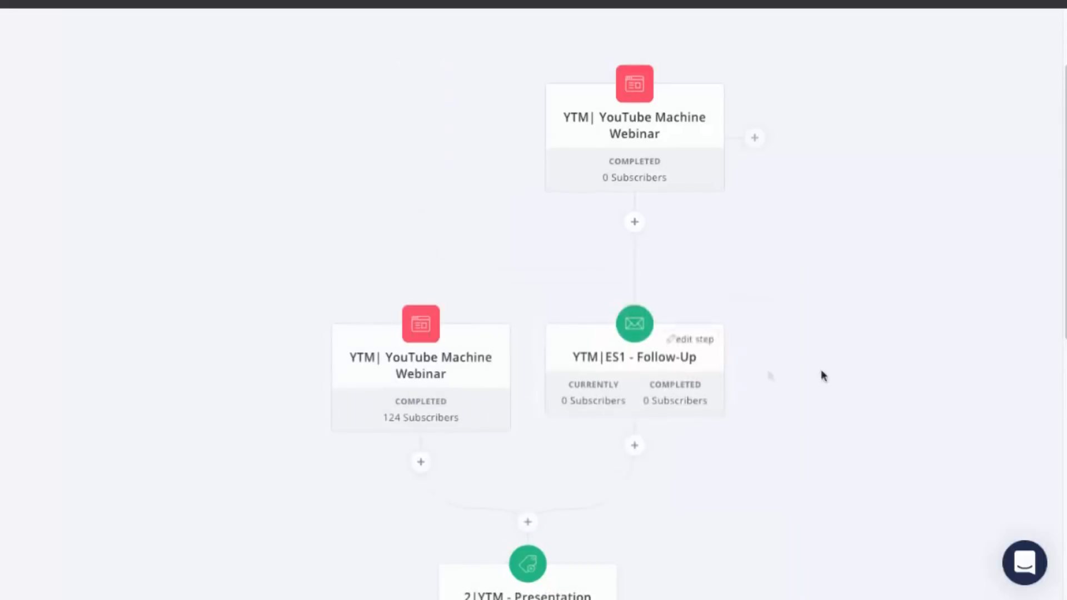
pyautogui.scroll(-3)
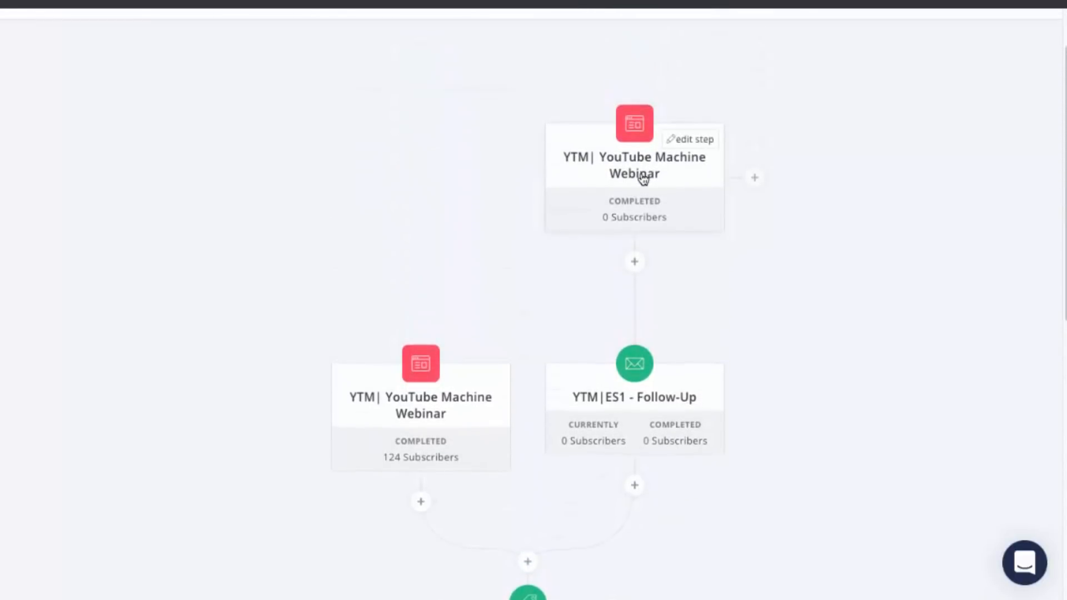
pyautogui.scroll(-3)
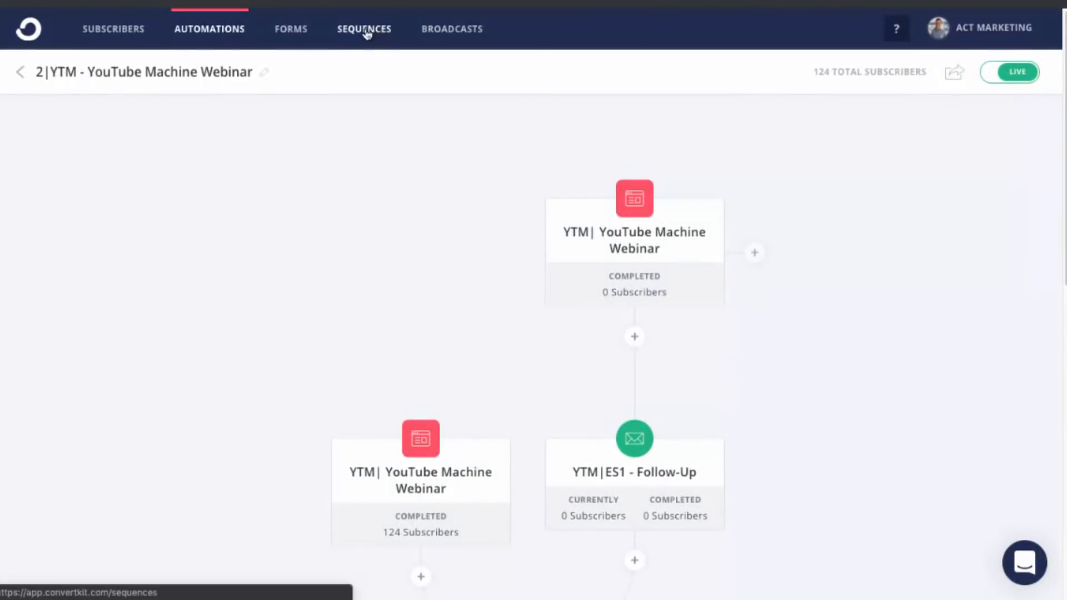
# - From Sequences, open the follow-up sequence's 'What 98% of new channels get wrong' email
pyautogui.click(363, 28)
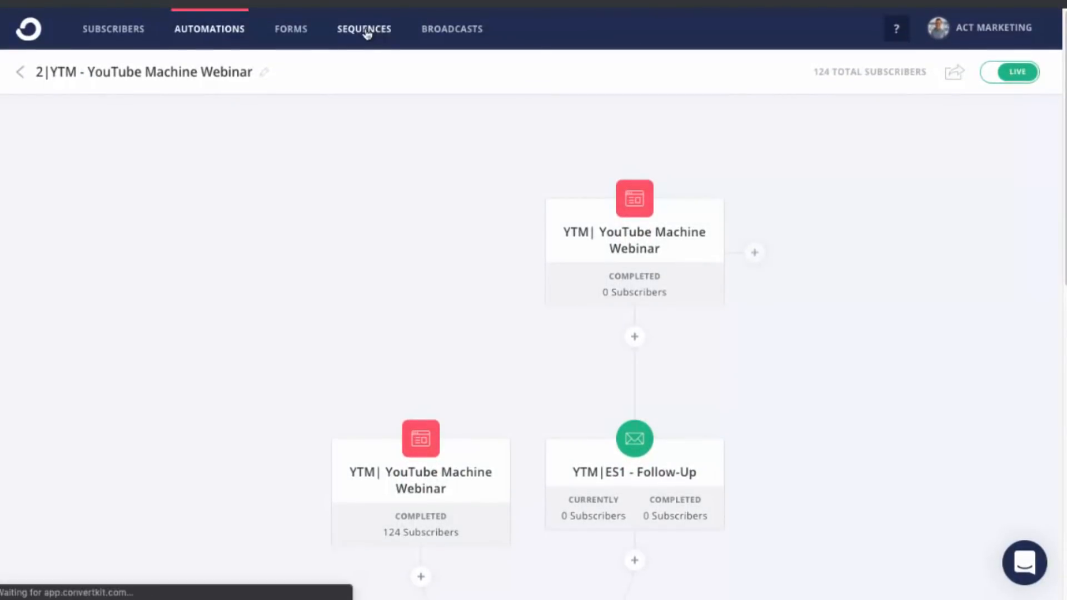
pyautogui.click(364, 29)
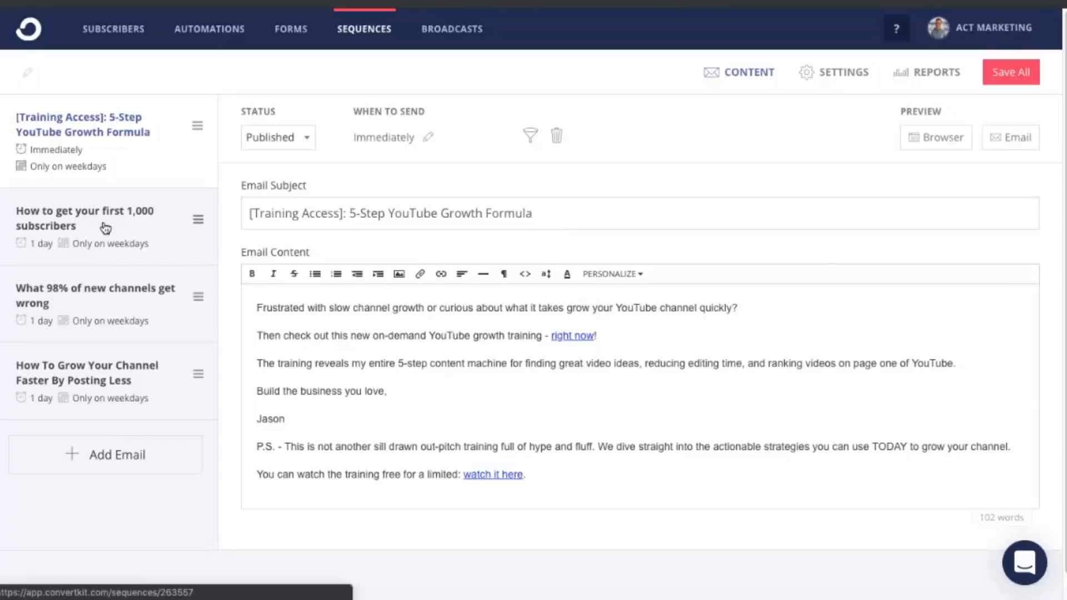
pyautogui.click(95, 295)
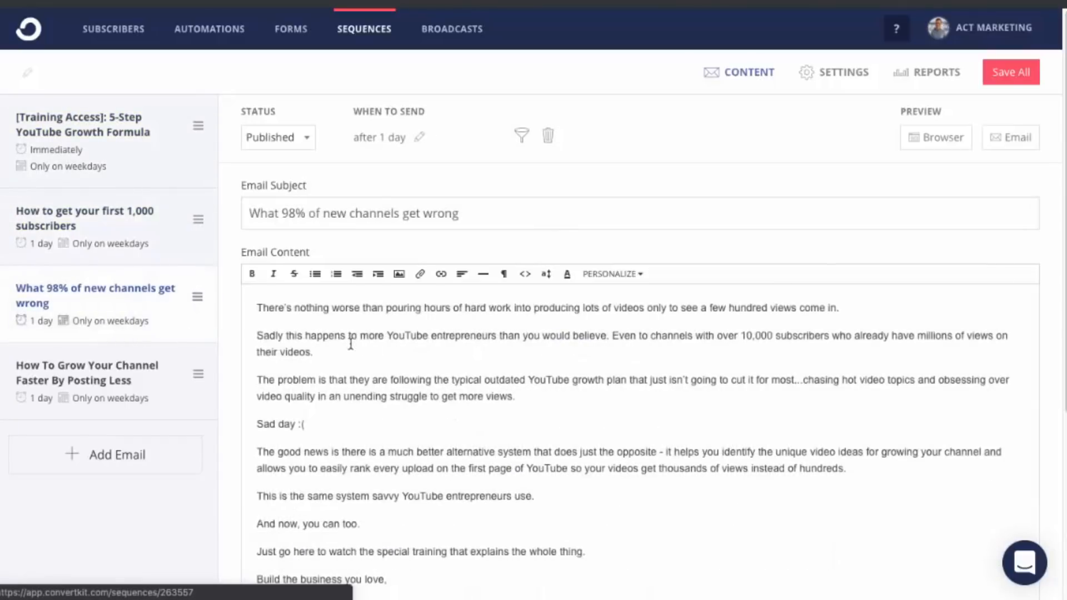
pyautogui.scroll(-3)
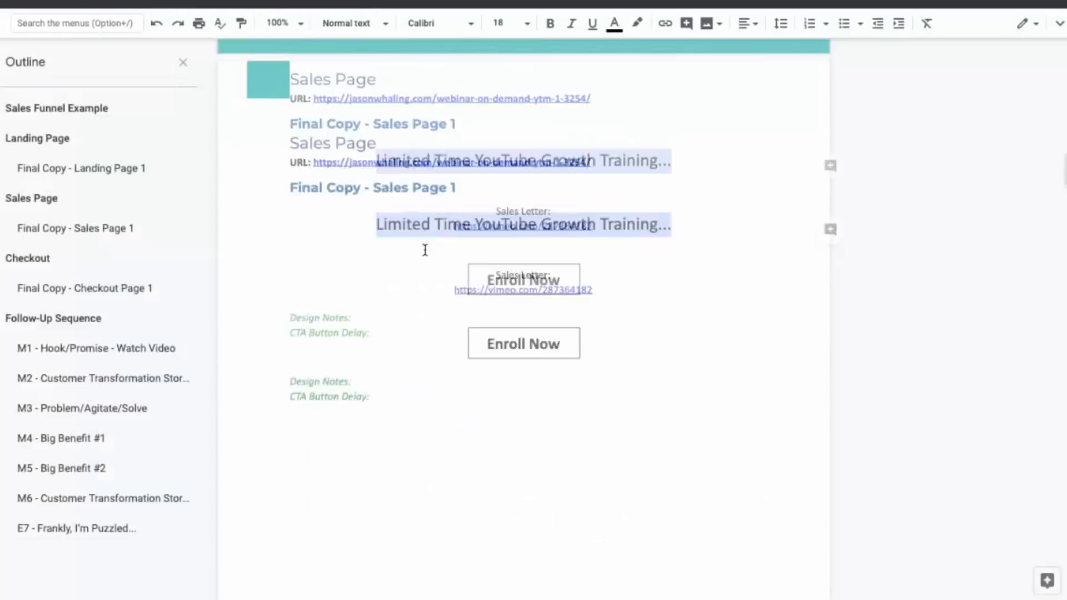
# - Jump to the M3 - Problem/Agitate/Solve section via the document outline and review it
pyautogui.click(81, 407)
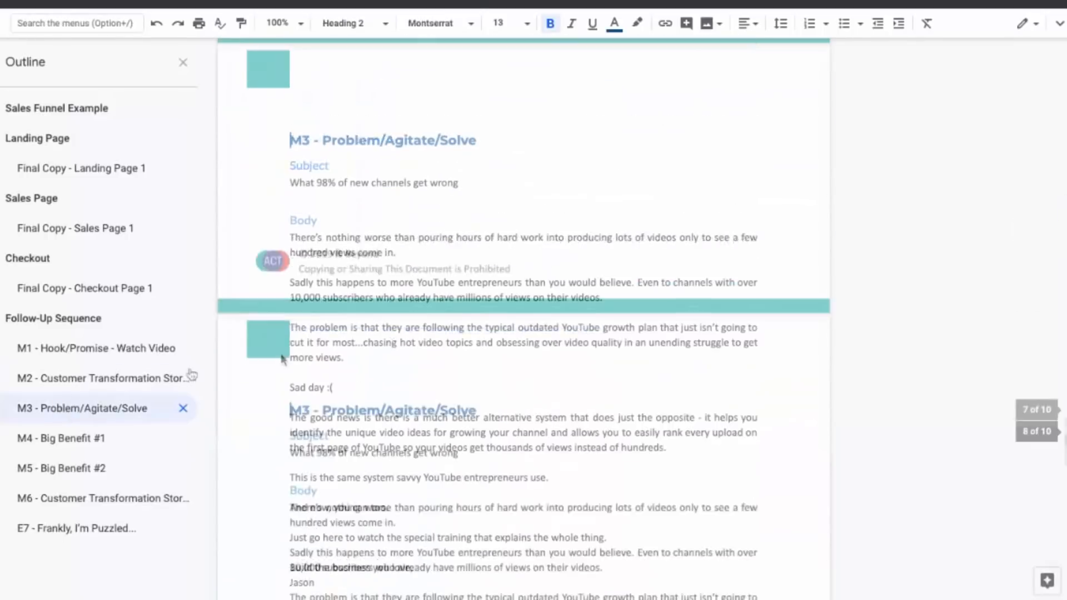
pyautogui.scroll(-3)
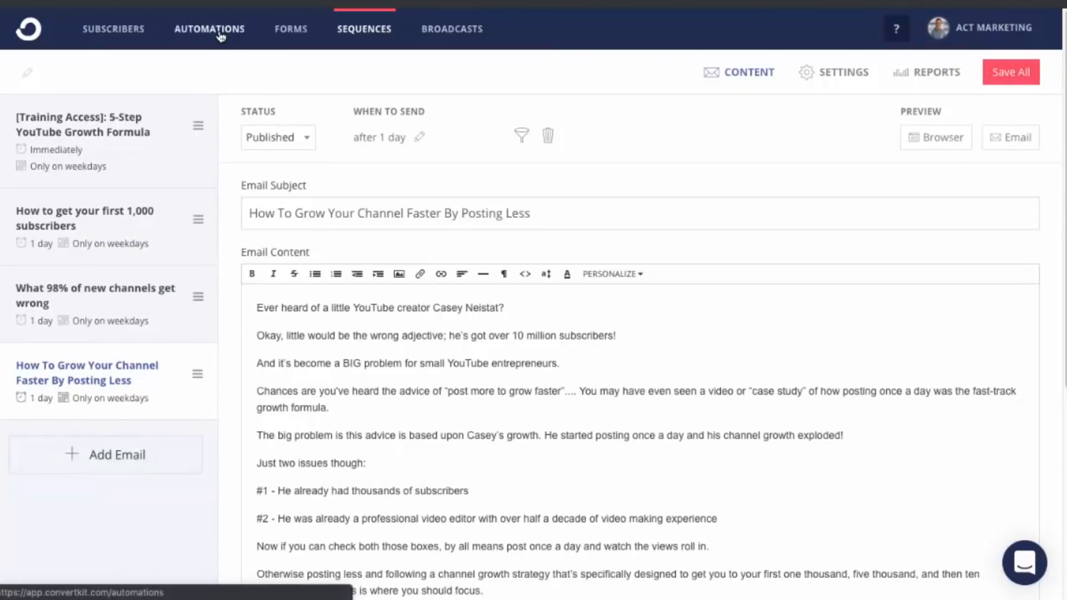
# - Return to the Automations overview from the fourth sequence email
pyautogui.click(209, 28)
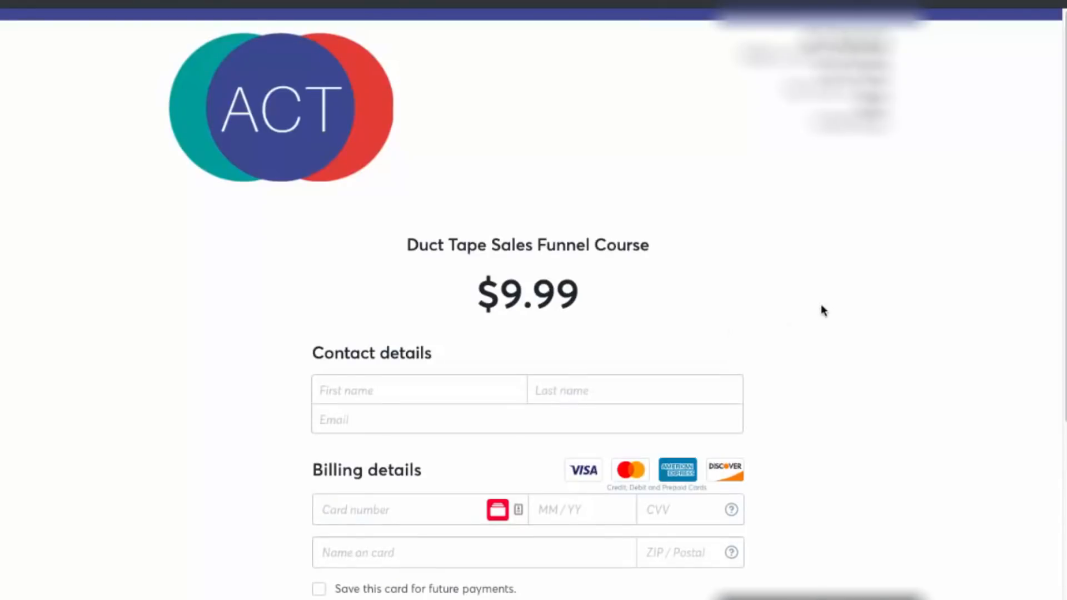
# - Scroll the Wave checkout page to review the billing details and Pay $9.99 button
pyautogui.scroll(-3)
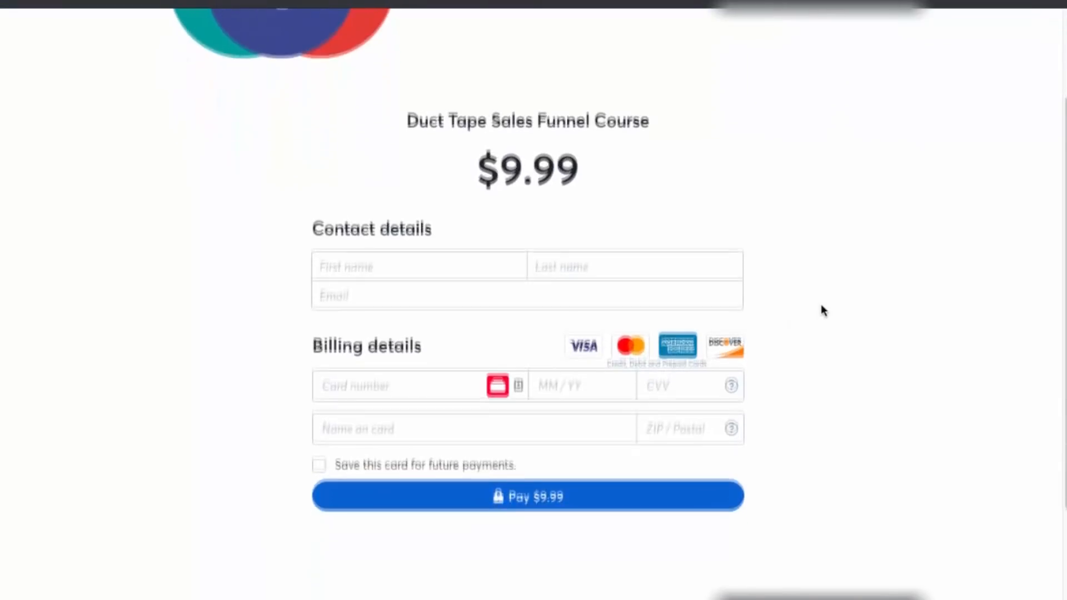
pyautogui.scroll(3)
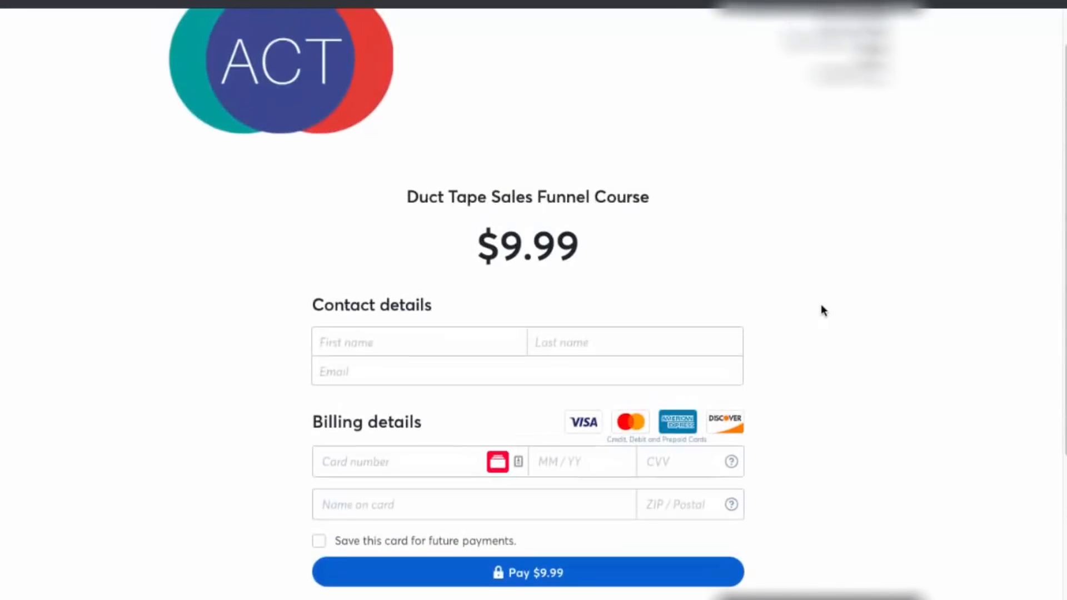
pyautogui.scroll(3)
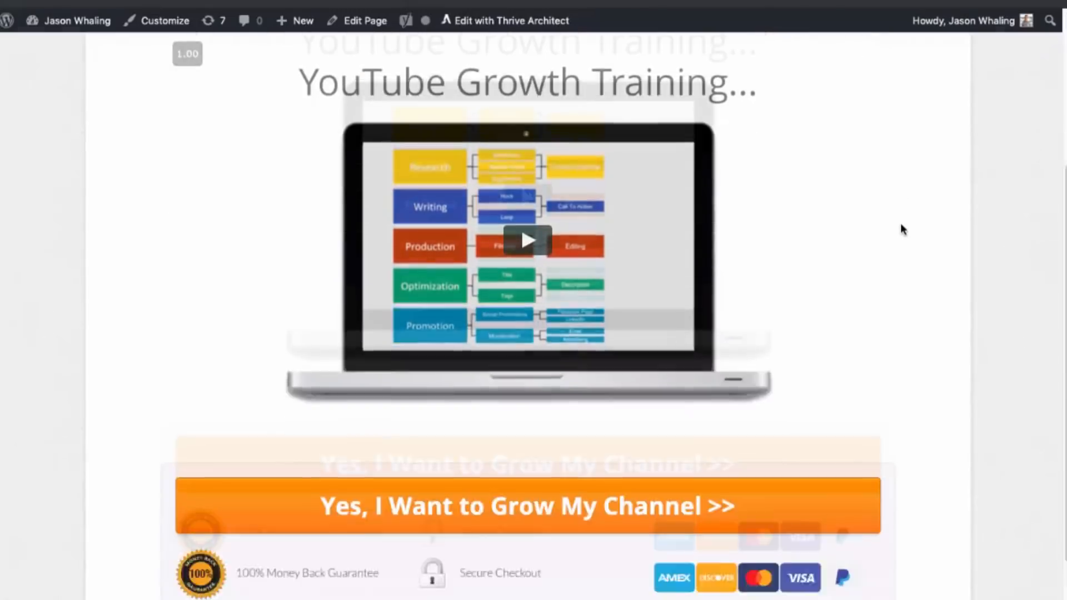
# - Follow the 'Yes, I Want to Grow My Channel >>' button to the $9.99 checkout page
pyautogui.scroll(-3)
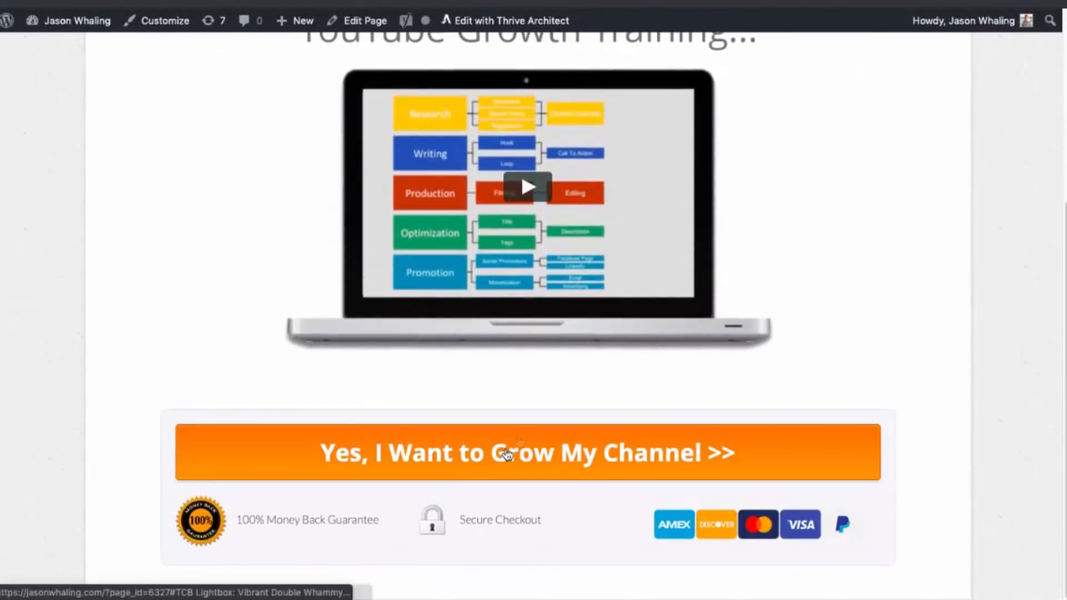
pyautogui.click(528, 452)
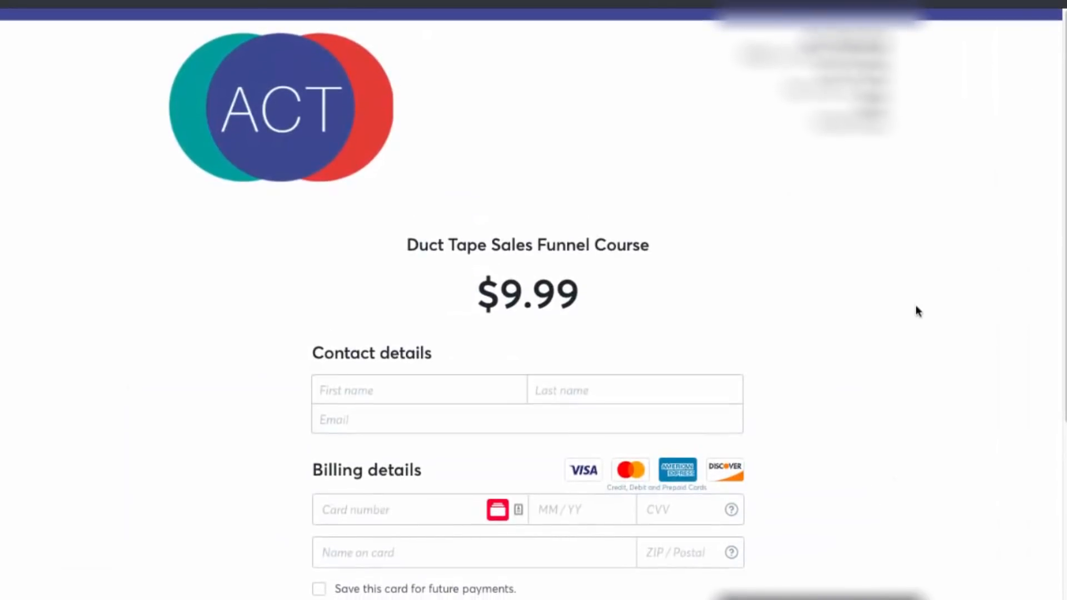
pyautogui.scroll(-3)
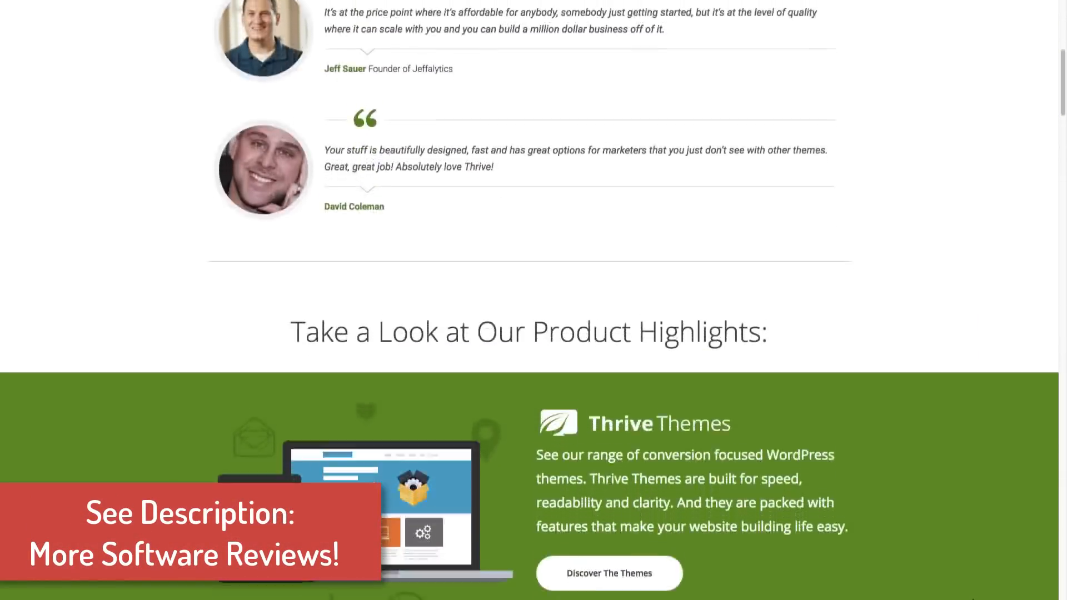
pyautogui.scroll(-3)
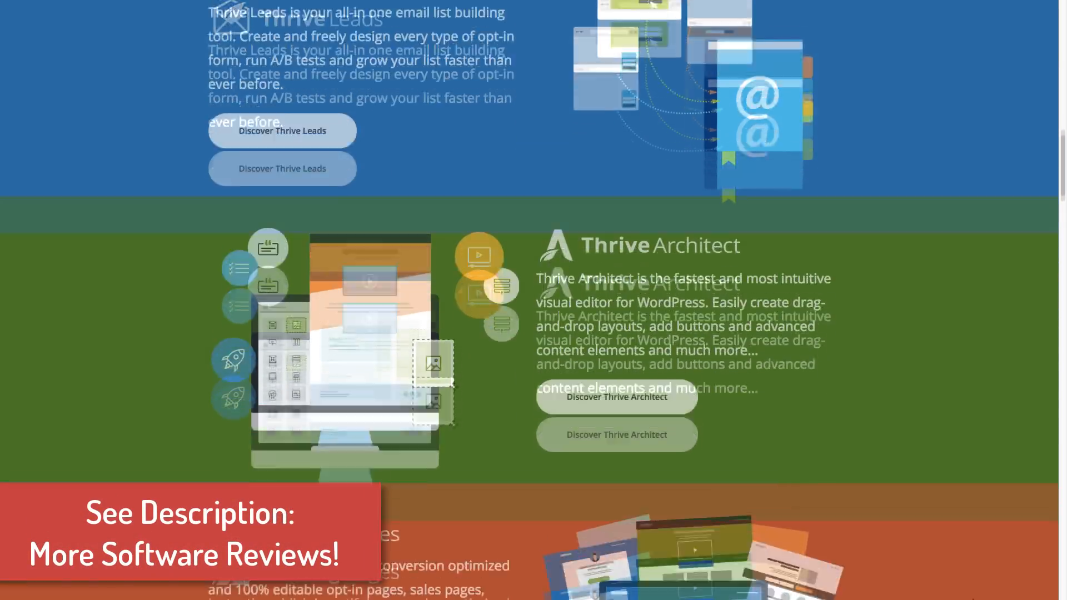
pyautogui.scroll(-3)
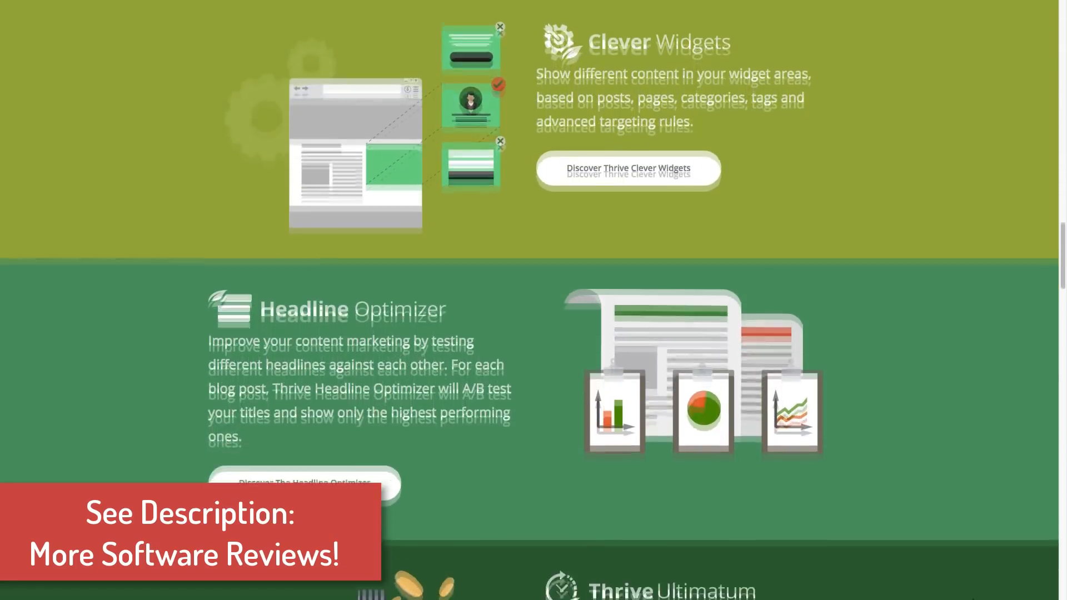
pyautogui.scroll(-3)
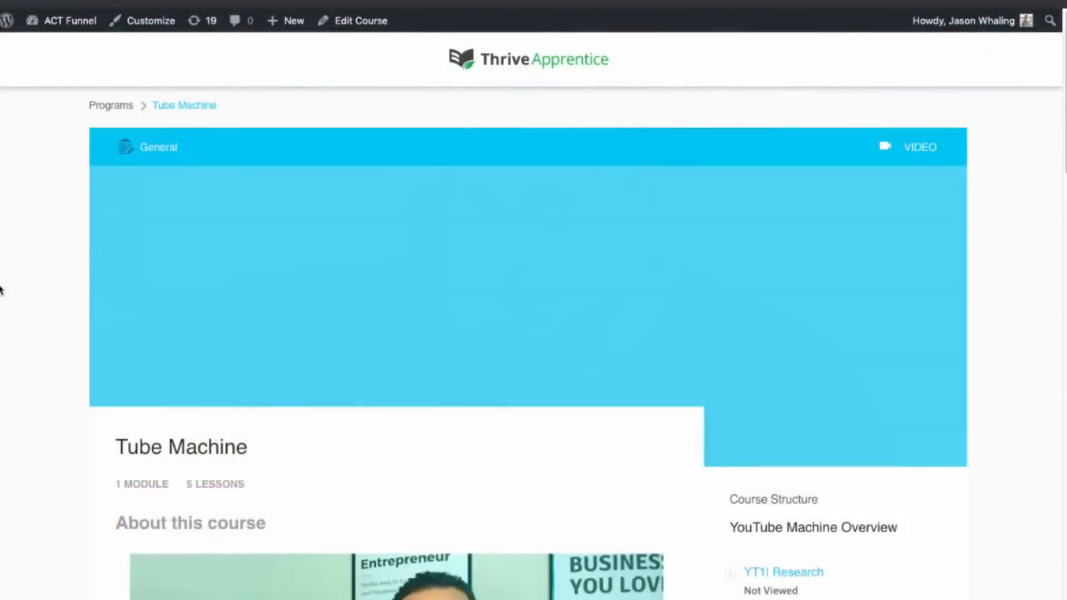
# - Open the YT2| Writing lesson from the Tube Machine course page
pyautogui.scroll(-3)
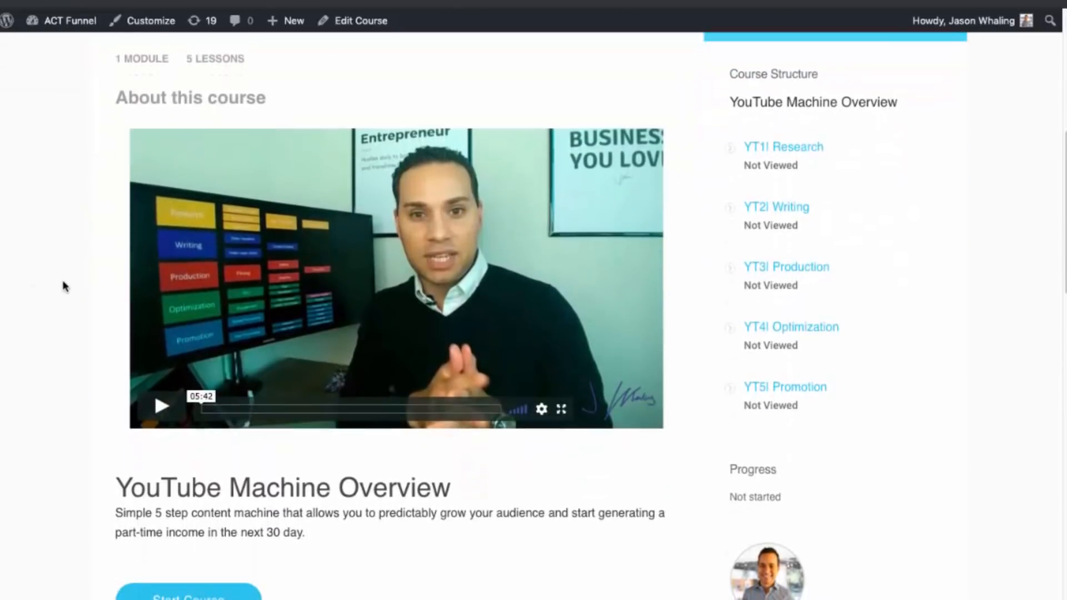
pyautogui.scroll(3)
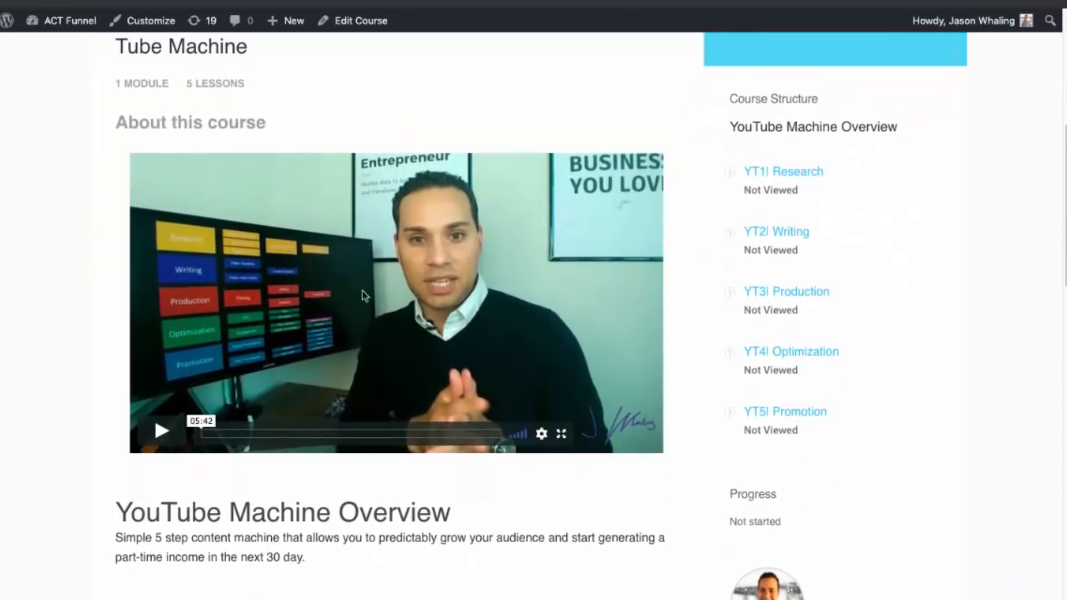
pyautogui.scroll(-3)
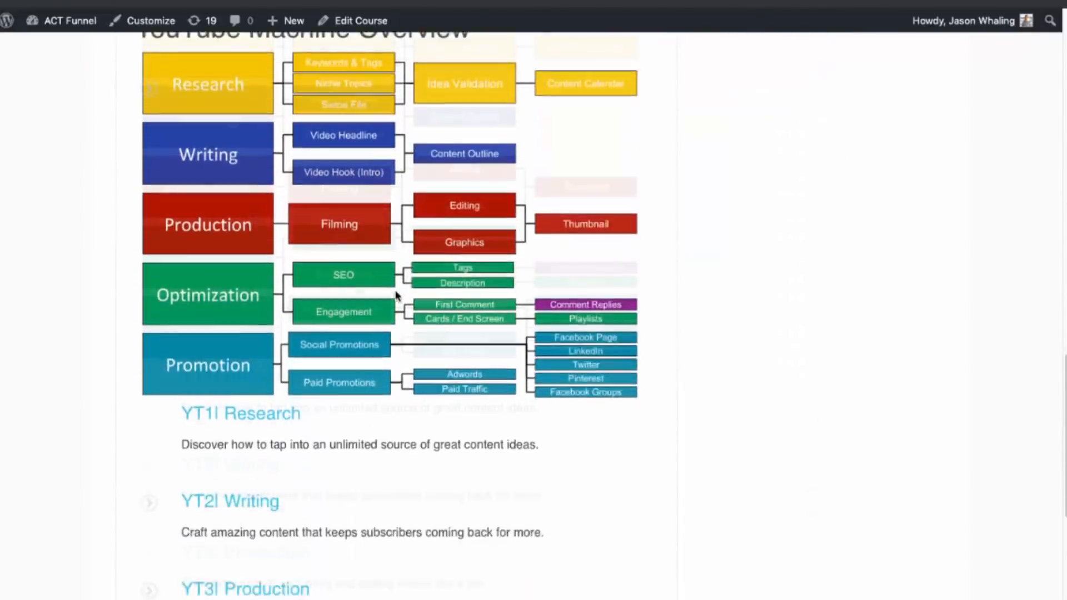
pyautogui.scroll(-3)
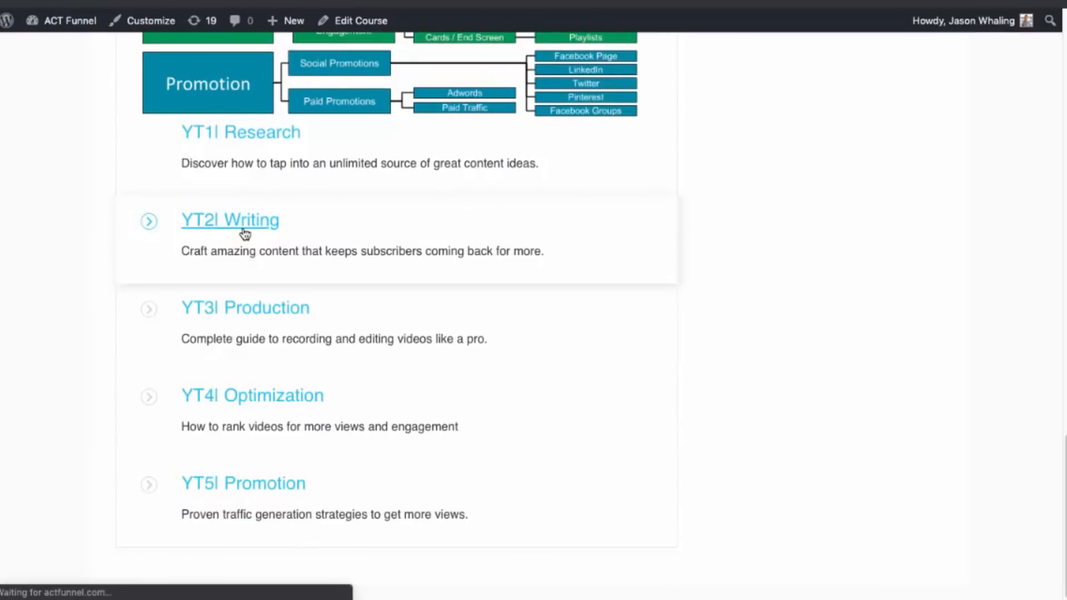
pyautogui.click(230, 220)
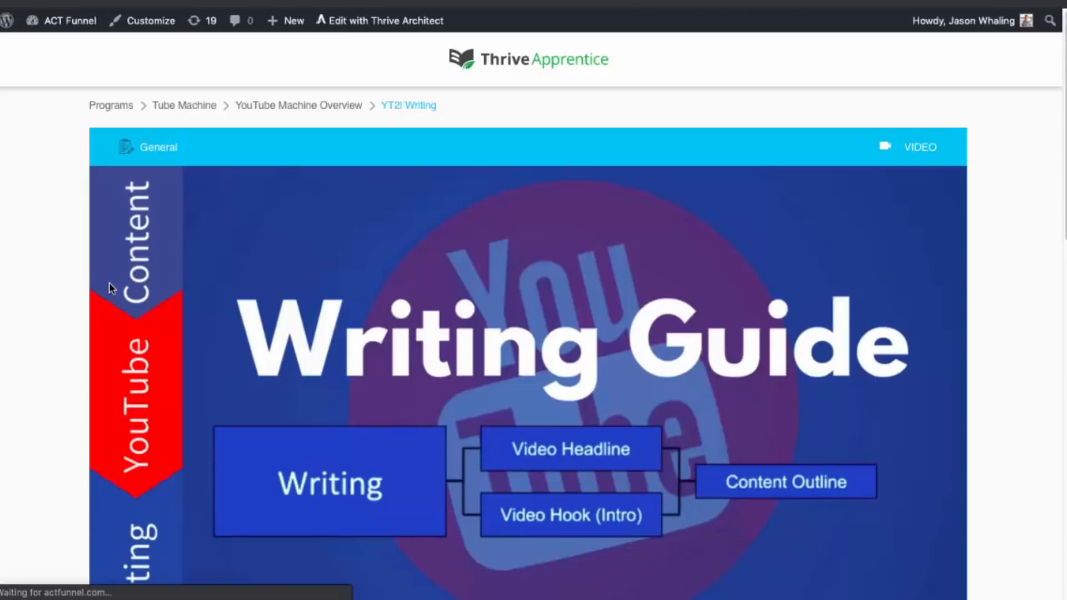
# - Show the lesson's YT2| Downloads tab with its writing resources
pyautogui.scroll(-3)
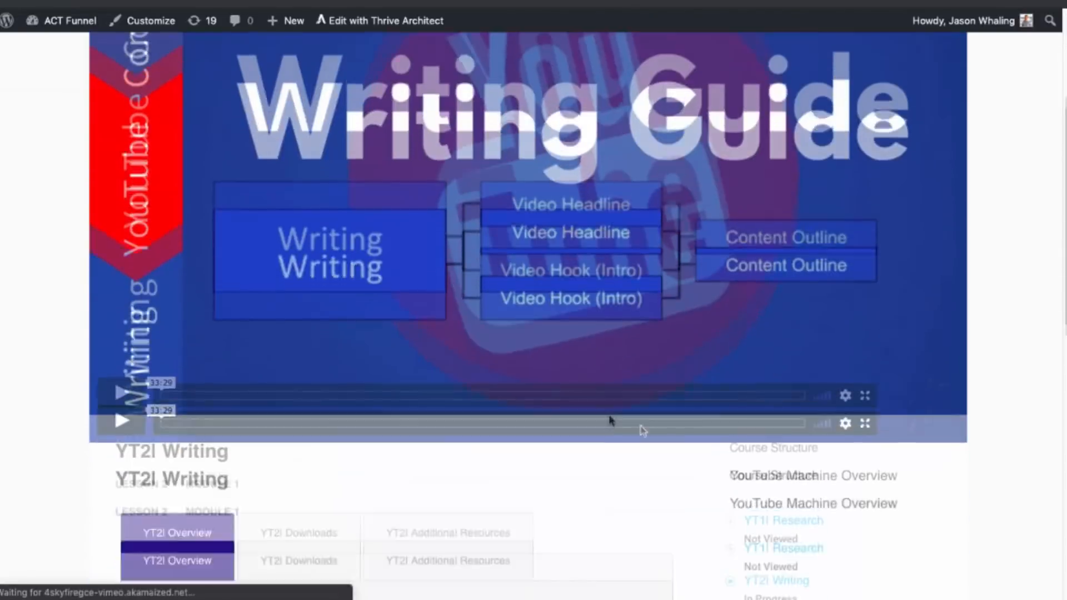
pyautogui.scroll(-3)
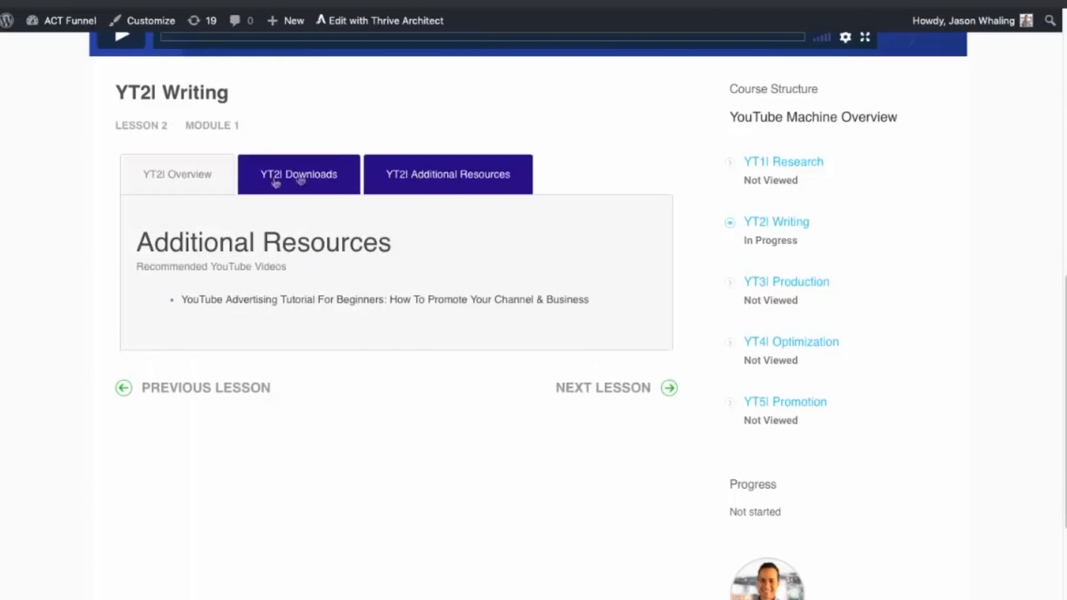
pyautogui.click(298, 174)
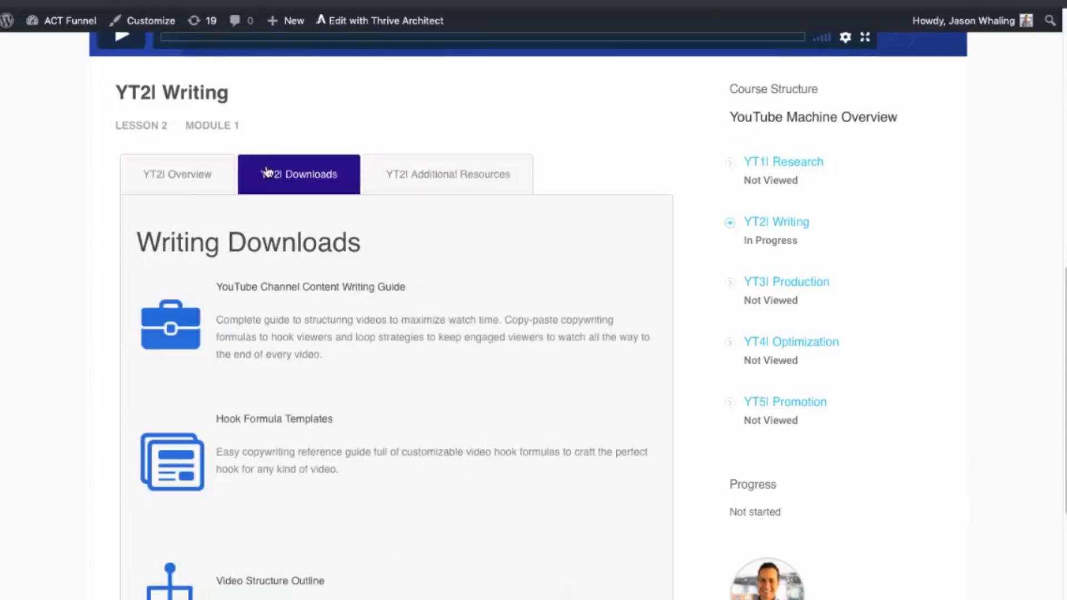
pyautogui.scroll(3)
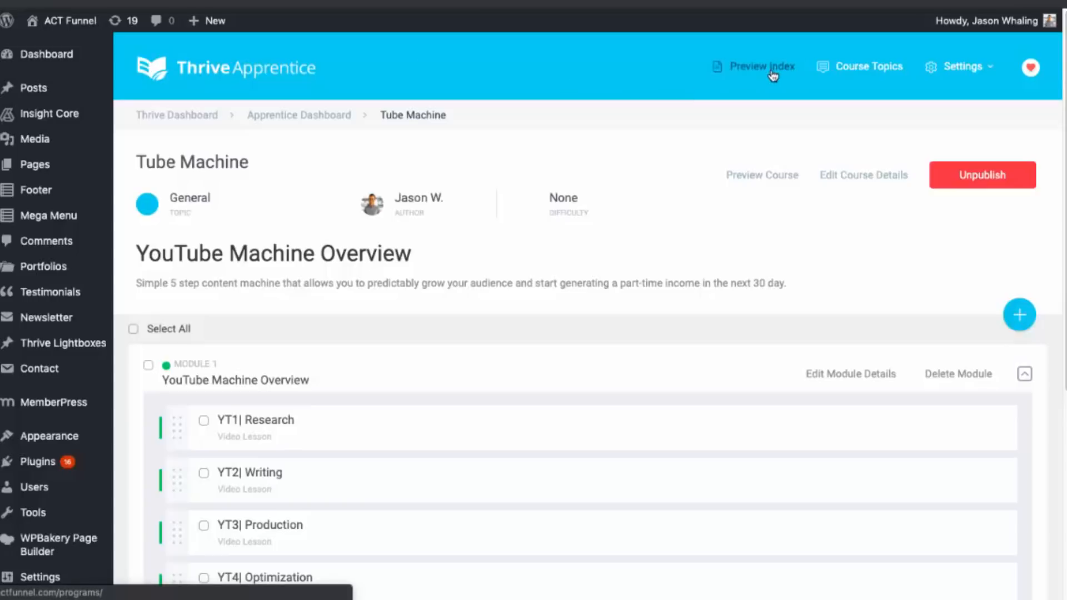
# - Scroll the Tube Machine course editor through its module's five video lessons
pyautogui.scroll(-3)
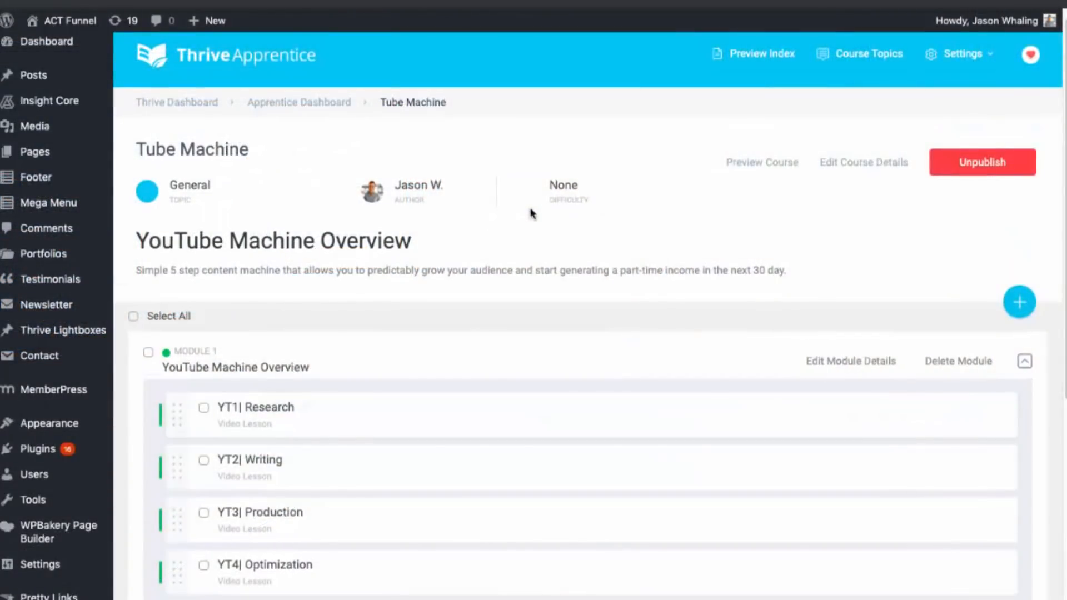
pyautogui.scroll(-3)
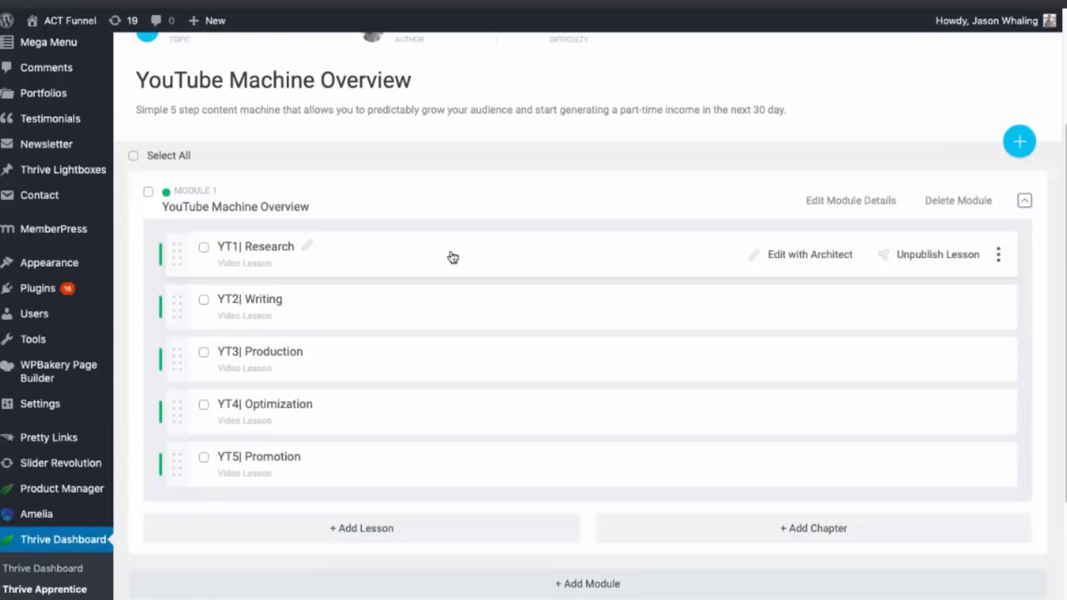
pyautogui.moveTo(537, 336)
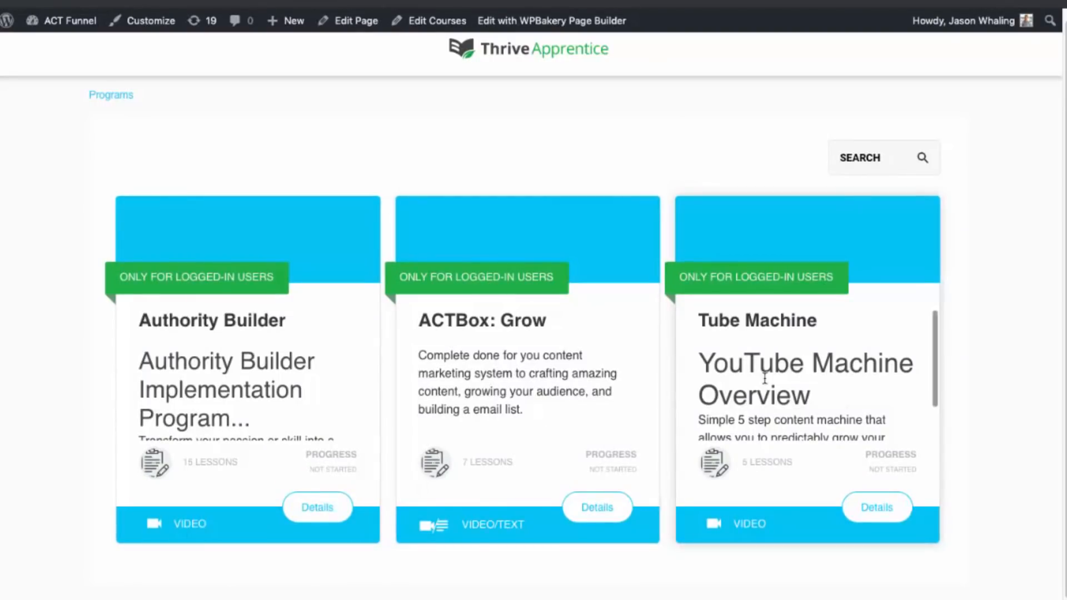
pyautogui.moveTo(794, 374)
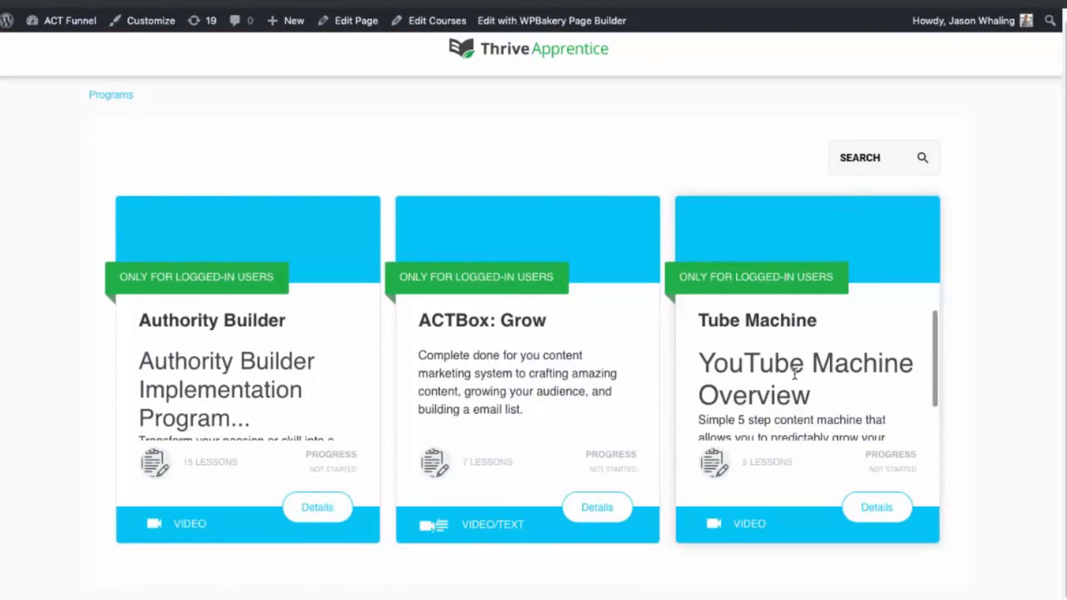